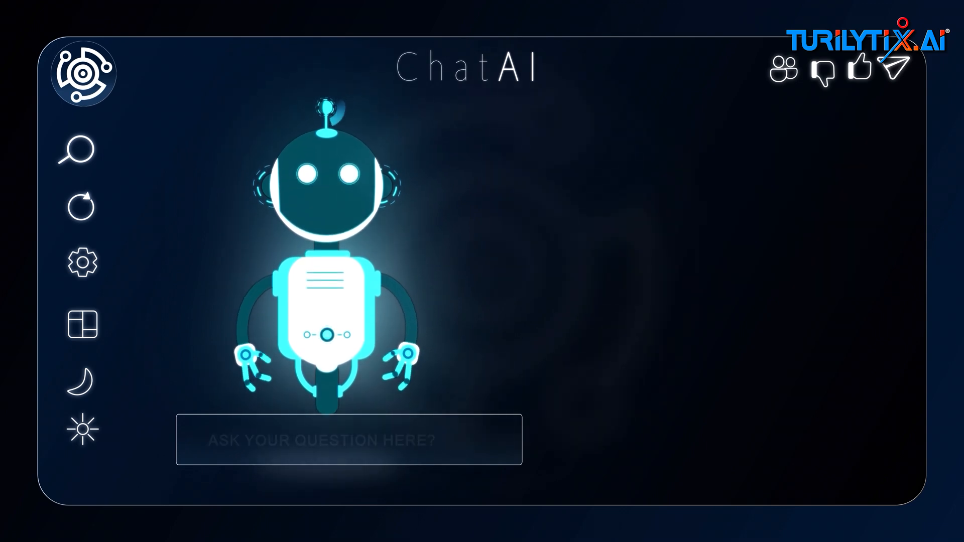
{"action": "type", "text": "Generate a marketing plan for my business"}
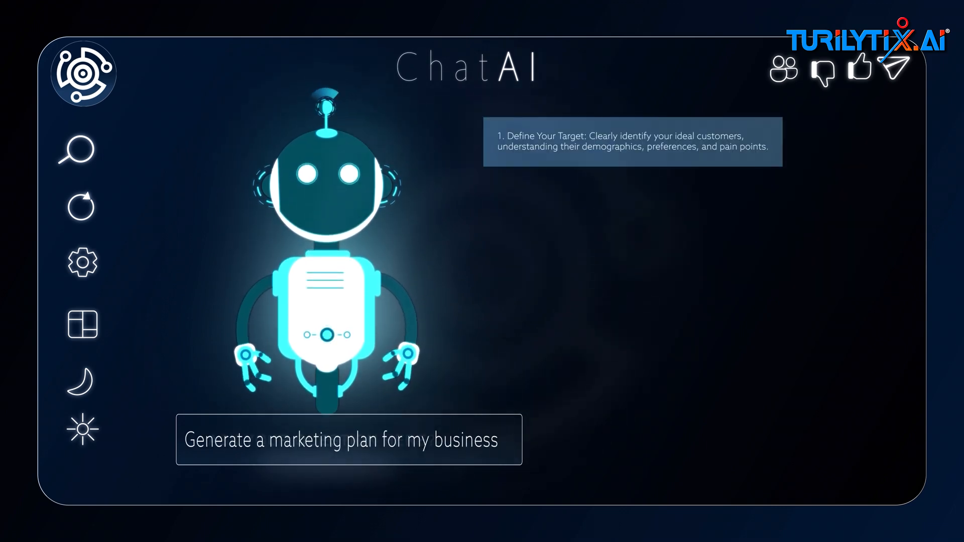